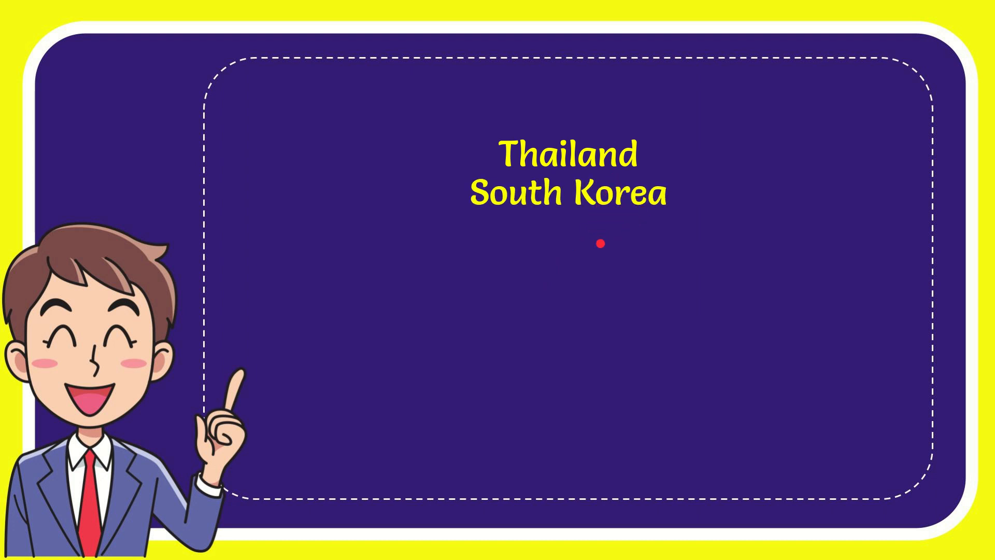
- Add Brazil and Morocco to the quiz answer list beside the presenter
{"action": "type", "text": "Brazil"}
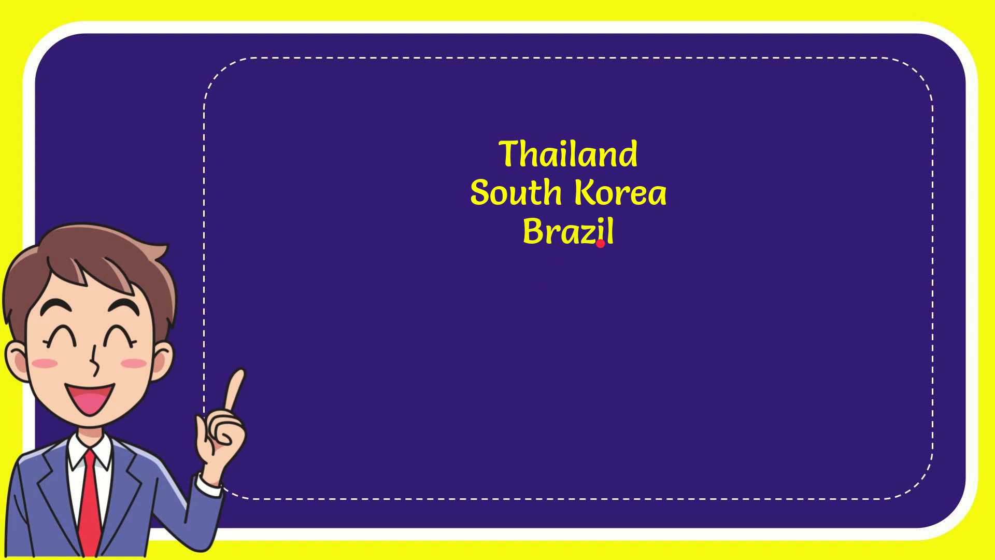
{"action": "type", "text": "Morocco"}
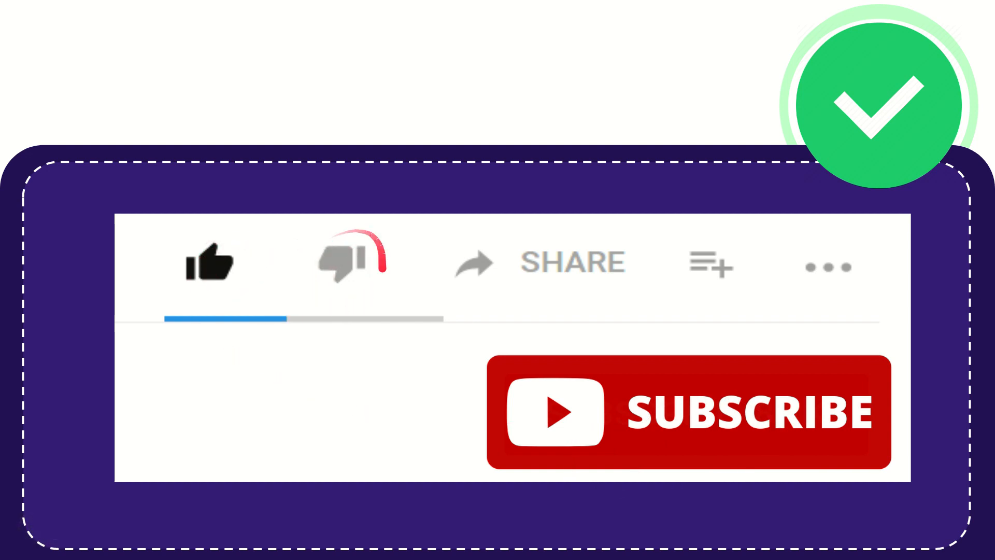
- Advance to the outro card with the like/dislike bar, Share and Subscribe button
{"action": "left_click", "coordinate": [348, 263]}
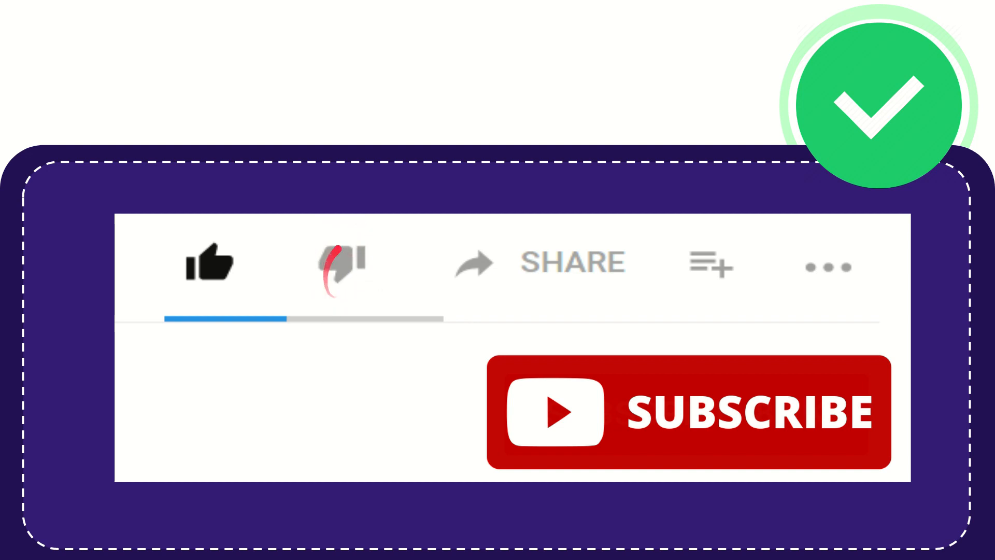
{"action": "left_click", "coordinate": [340, 263]}
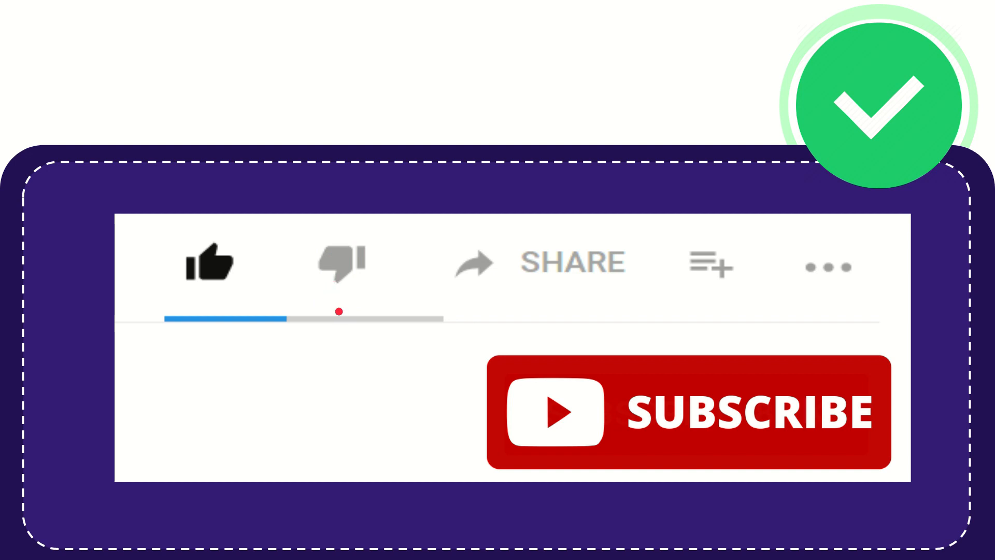